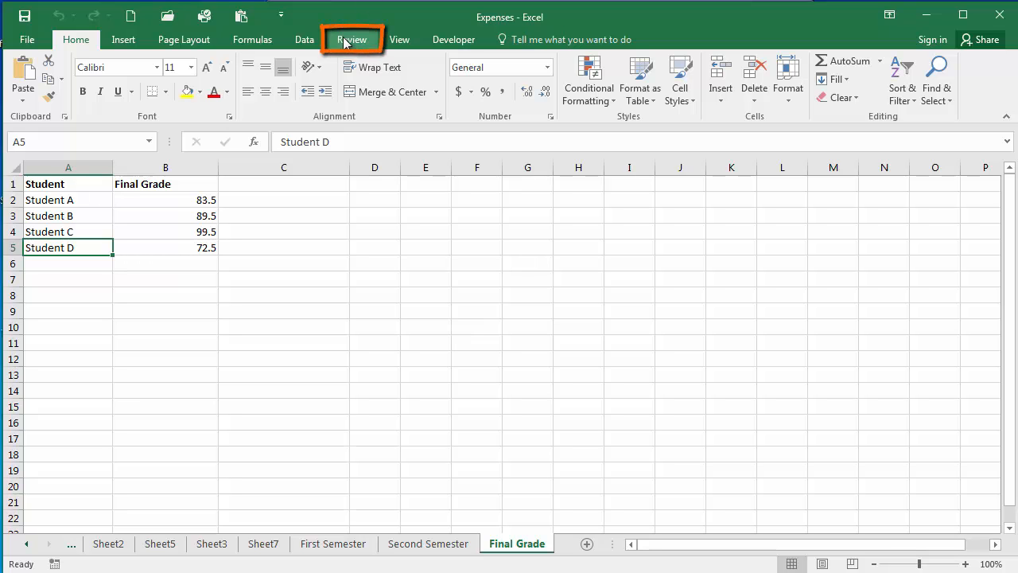
Open Highlight Changes from the Review tab's Track Changes menu.
{"action": "left_click", "coordinate": [352, 39]}
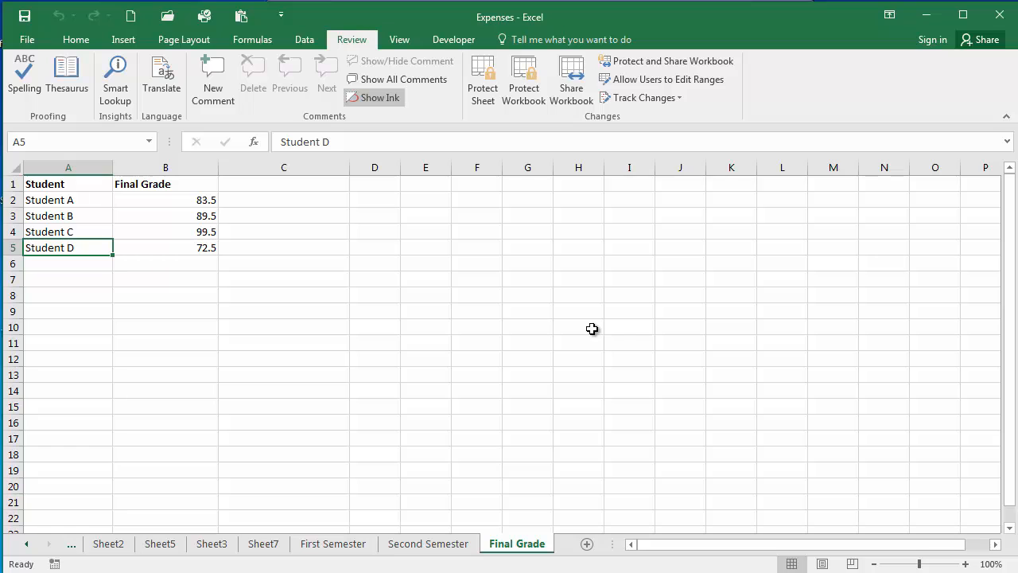
{"action": "left_click", "coordinate": [640, 97]}
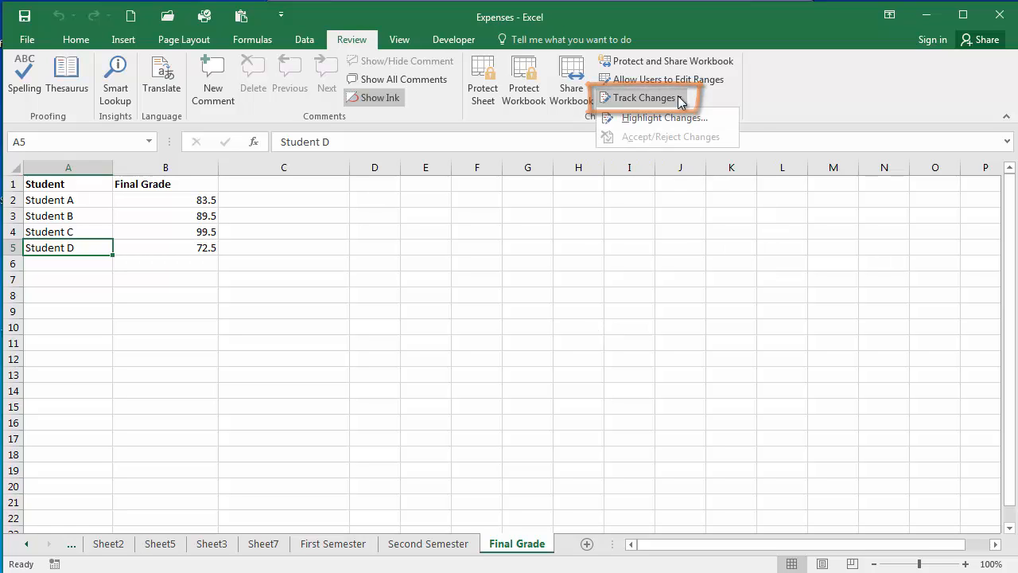
{"action": "left_click", "coordinate": [664, 118]}
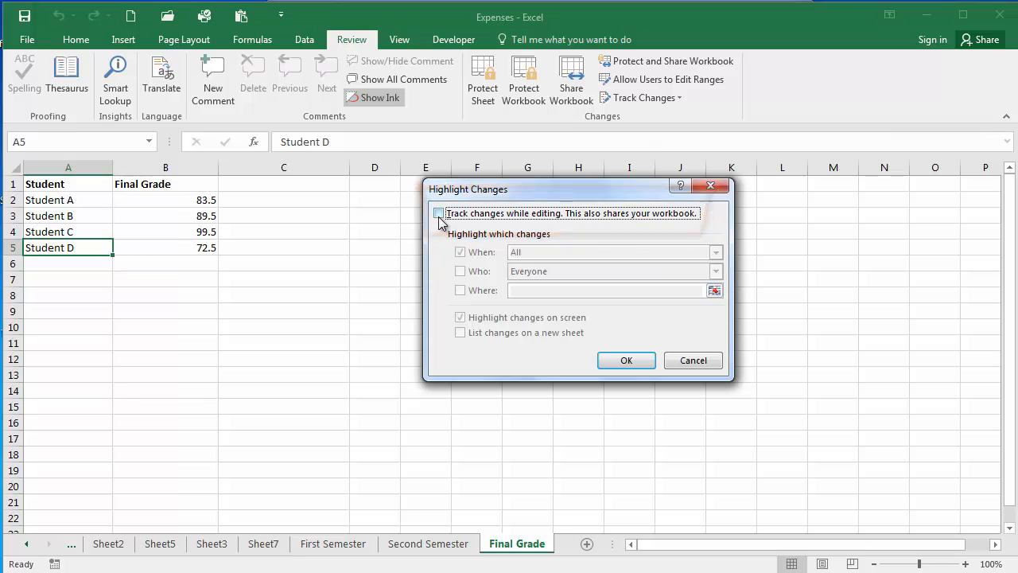
Turn on 'Track changes while editing', keeping When: All and highlighting changes on screen.
{"action": "left_click", "coordinate": [438, 213]}
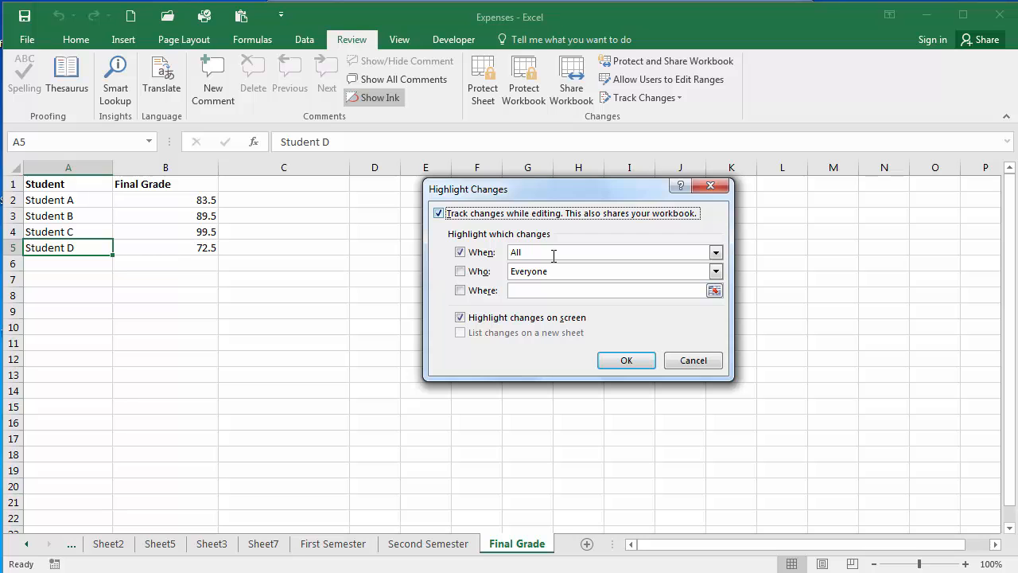
{"action": "left_click", "coordinate": [715, 252]}
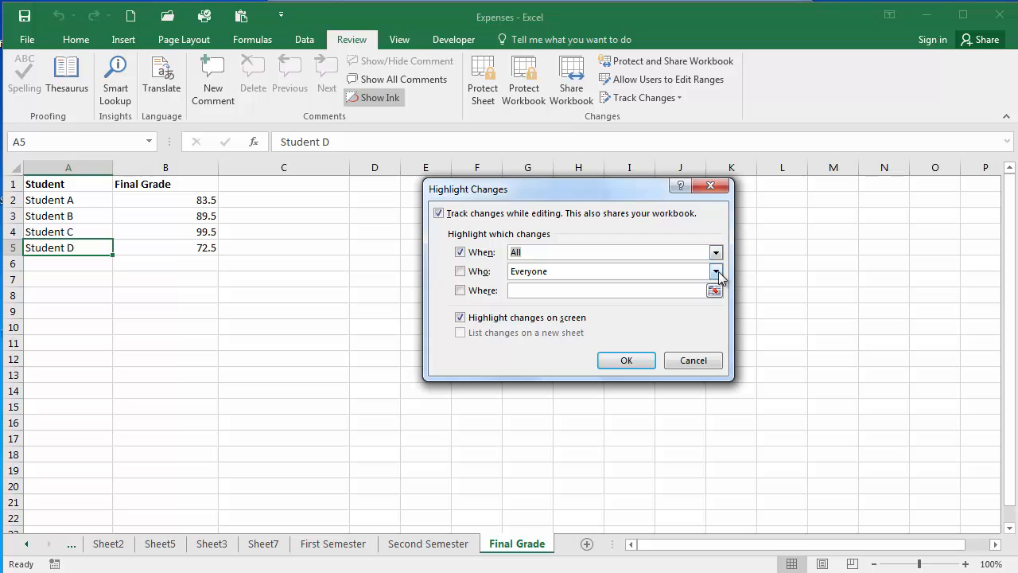
{"action": "left_click", "coordinate": [715, 272]}
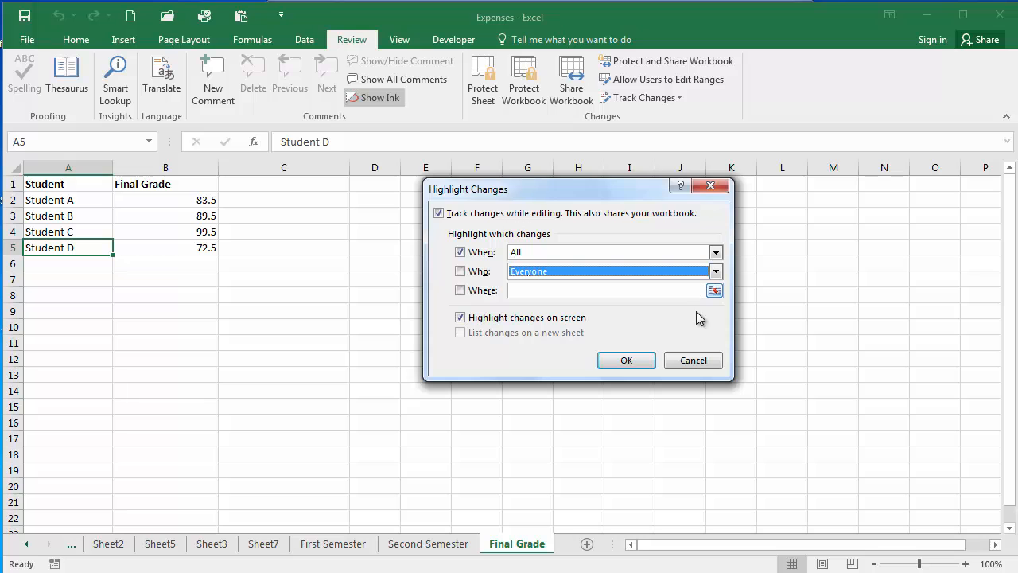
Confirm the tracking settings and save the Expenses workbook as shared.
{"action": "left_click", "coordinate": [626, 360]}
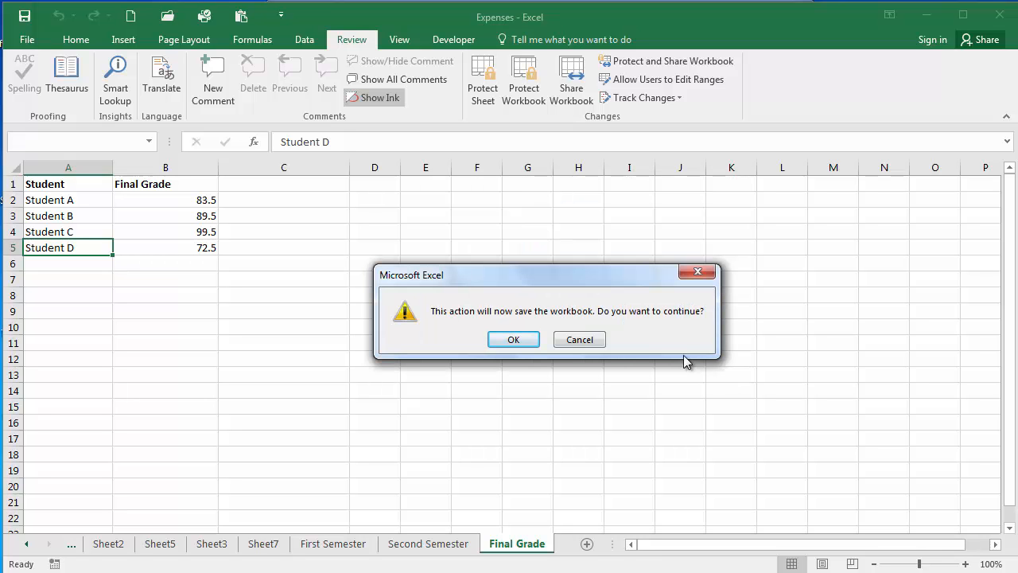
{"action": "mouse_move", "coordinate": [688, 350]}
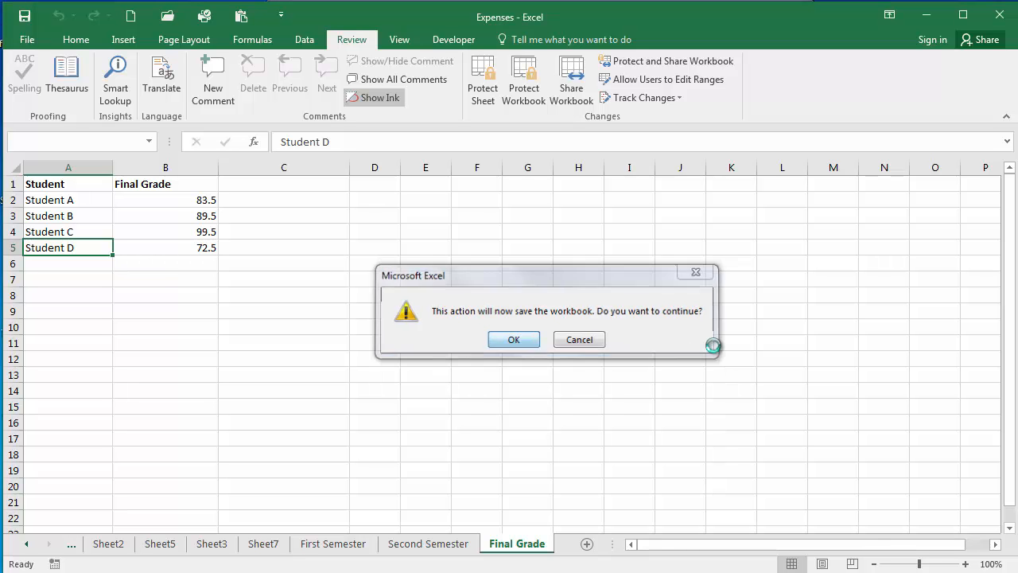
{"action": "left_click", "coordinate": [513, 338]}
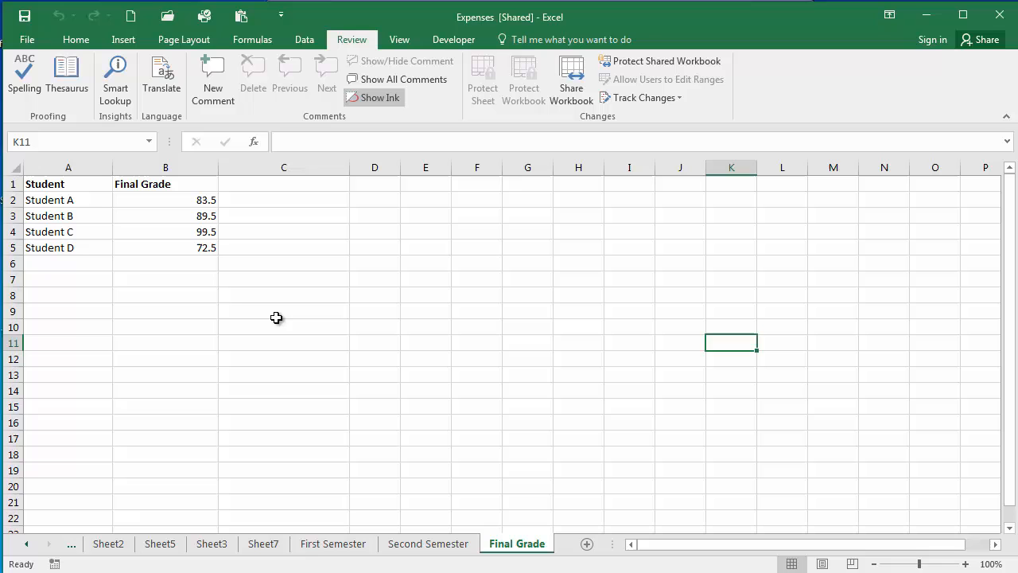
Select cell B5 to edit Student D's final grade.
{"action": "left_click", "coordinate": [165, 248]}
{"action": "type", "text": "80"}
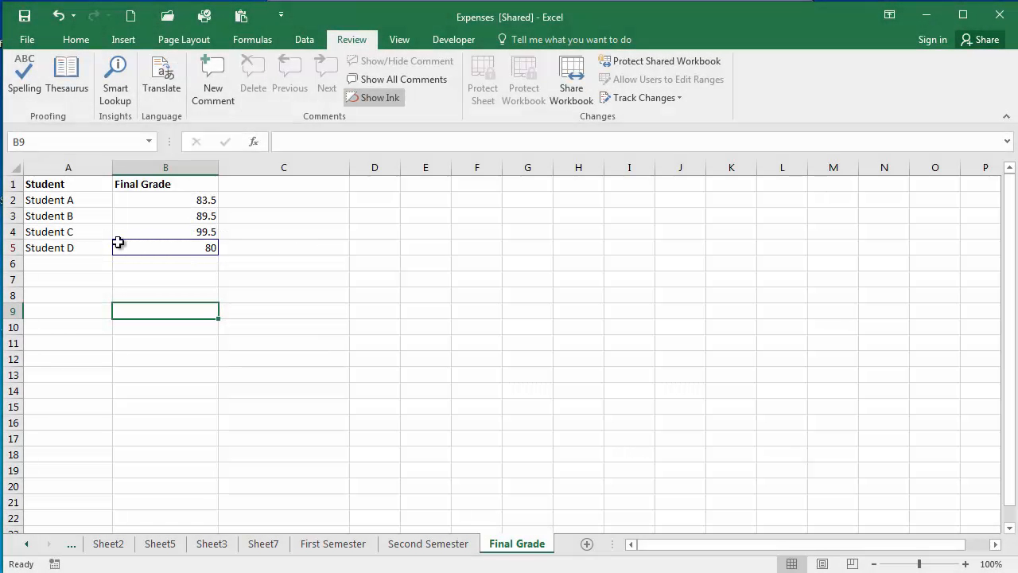
{"action": "mouse_move", "coordinate": [119, 242]}
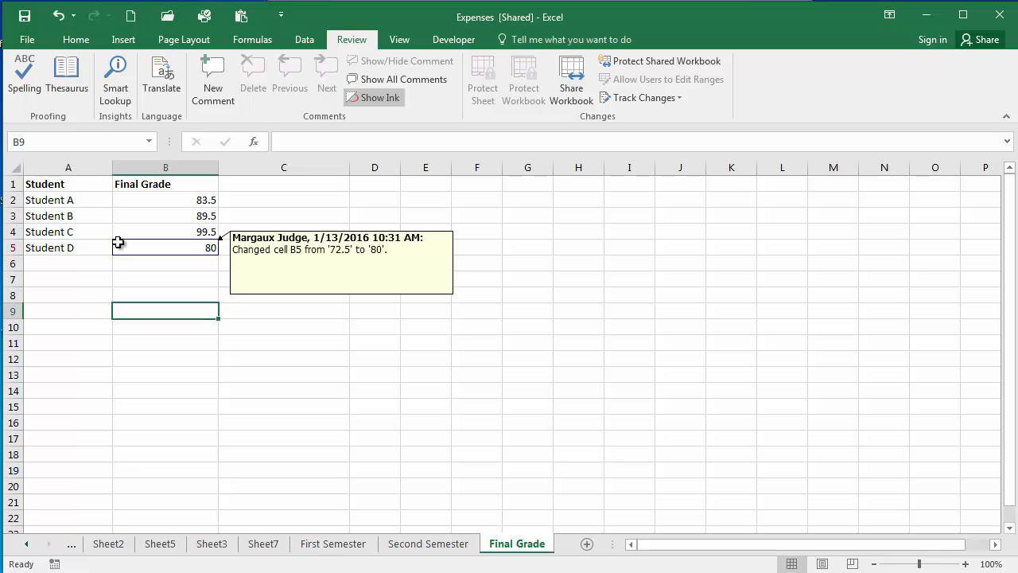
{"action": "mouse_move", "coordinate": [137, 295]}
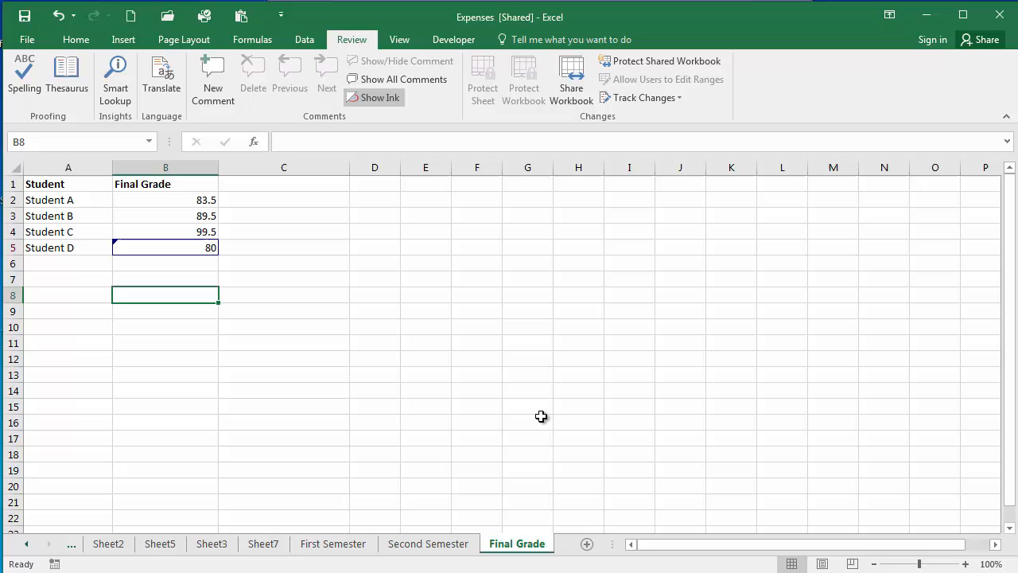
{"action": "mouse_move", "coordinate": [641, 97]}
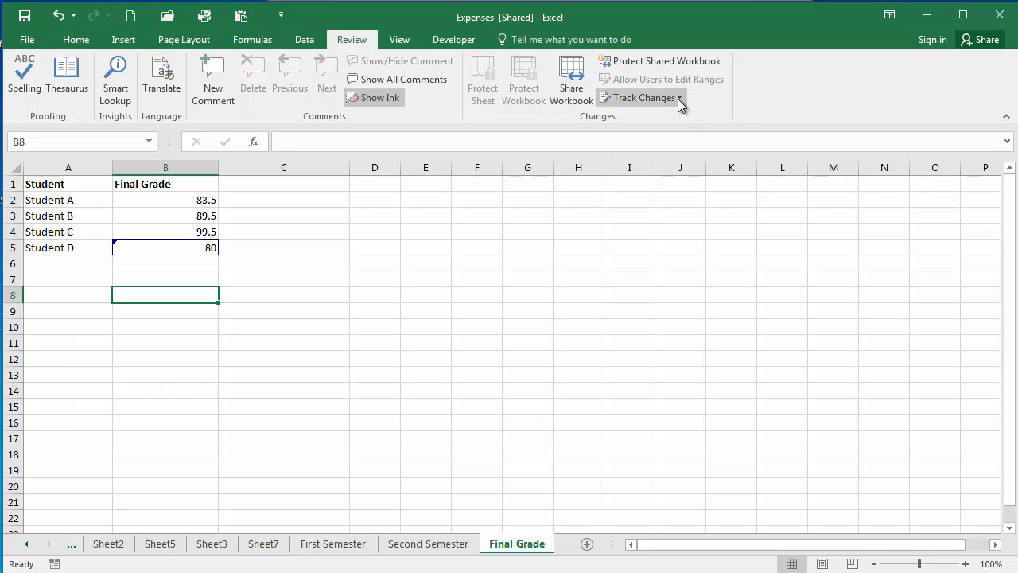
Start Accept/Reject Changes for changes not yet reviewed.
{"action": "left_click", "coordinate": [640, 97]}
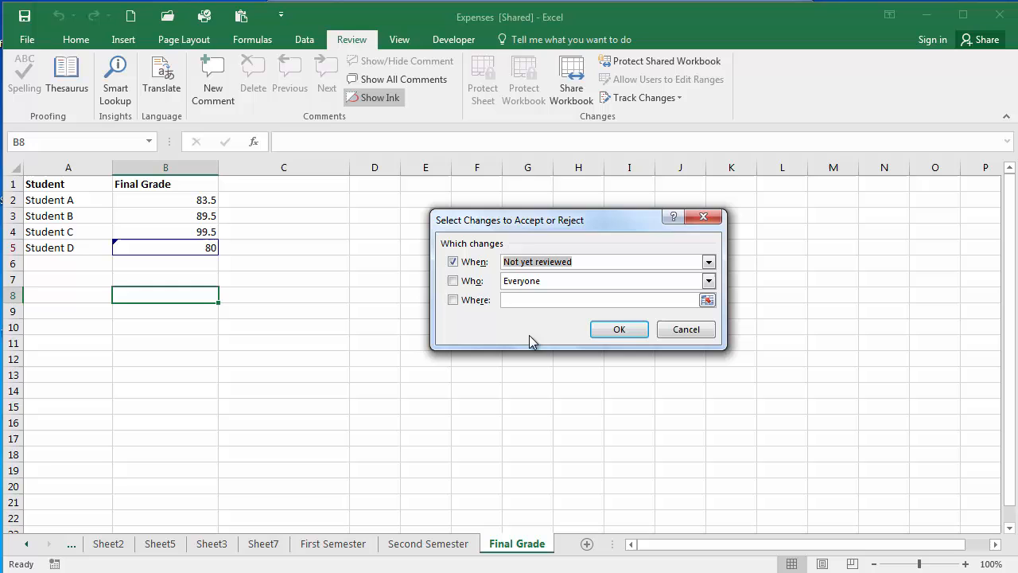
{"action": "mouse_move", "coordinate": [540, 332]}
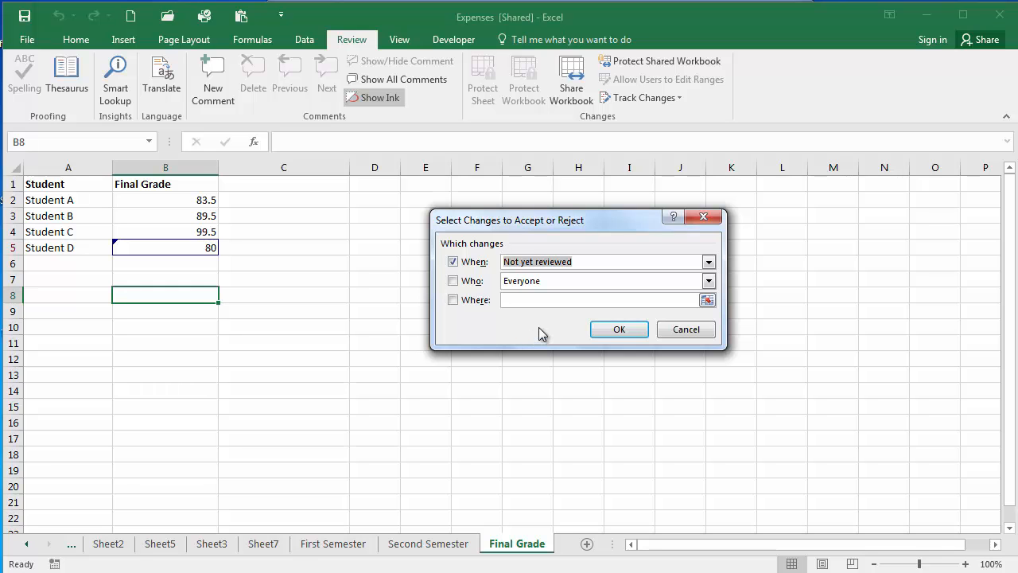
{"action": "left_click", "coordinate": [706, 261]}
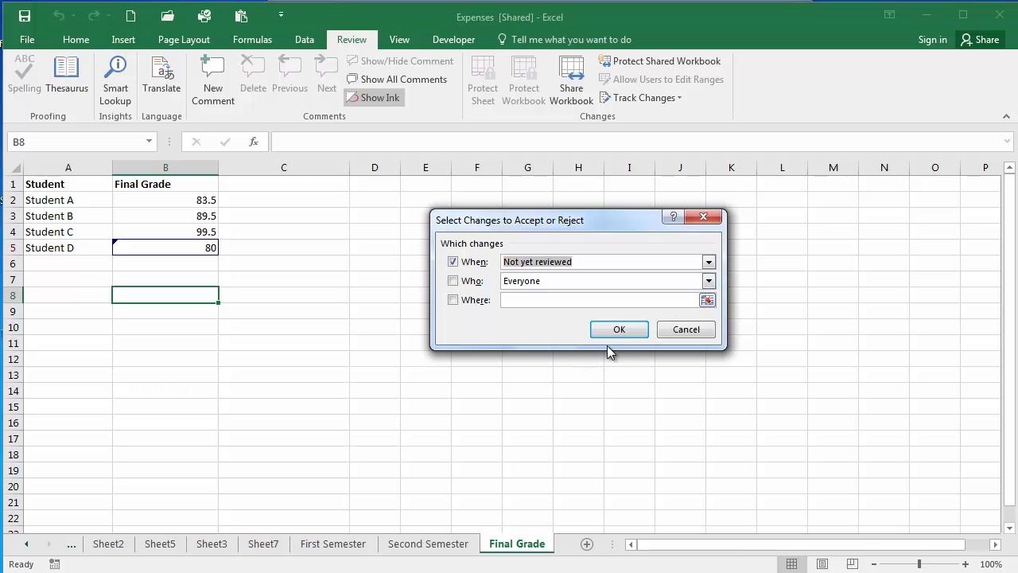
{"action": "left_click", "coordinate": [619, 329]}
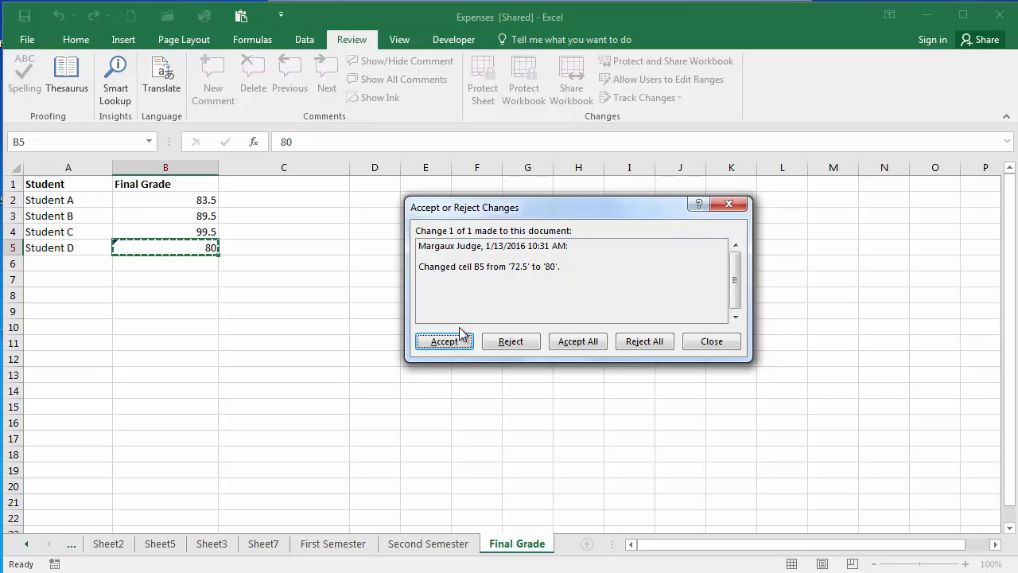
{"action": "mouse_move", "coordinate": [583, 291]}
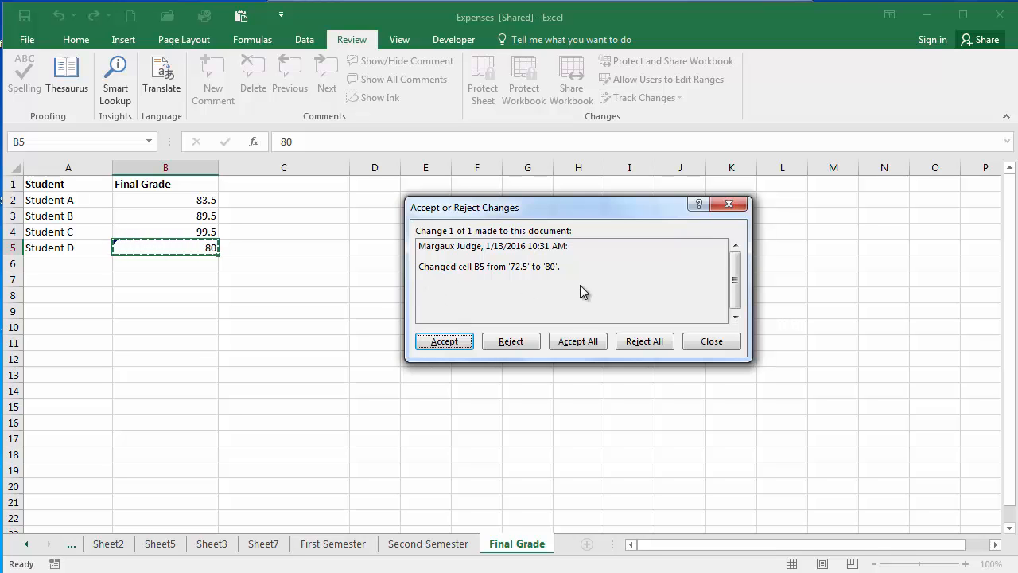
Accept the B5 grade change to 80 and click off the cell.
{"action": "left_click", "coordinate": [444, 341]}
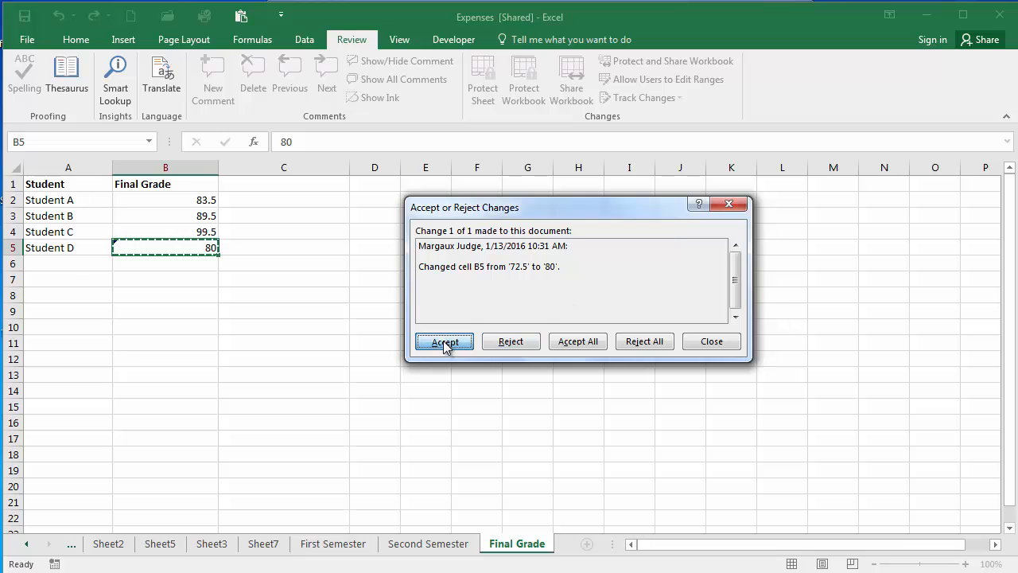
{"action": "left_click", "coordinate": [444, 341]}
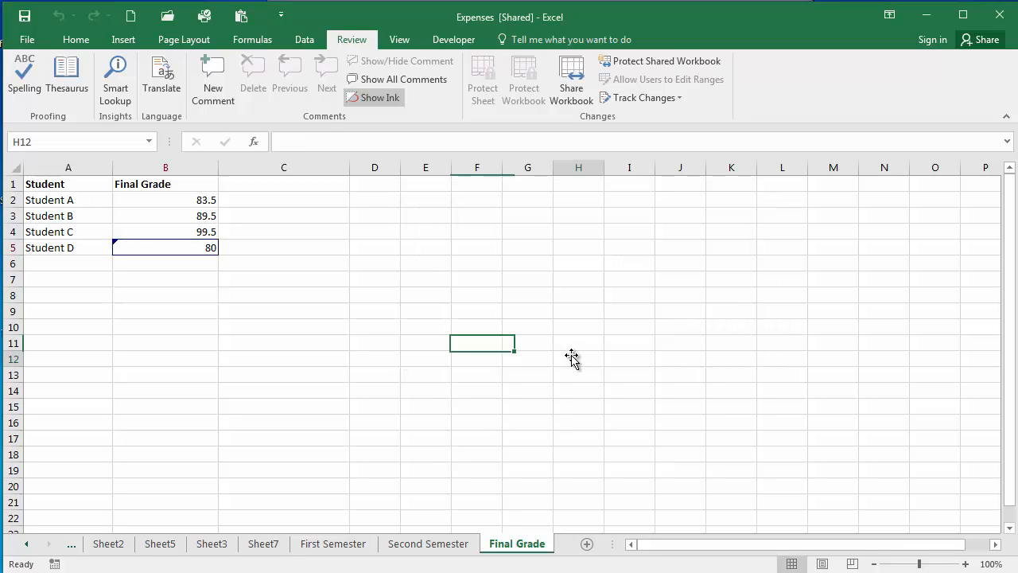
{"action": "left_click", "coordinate": [578, 359]}
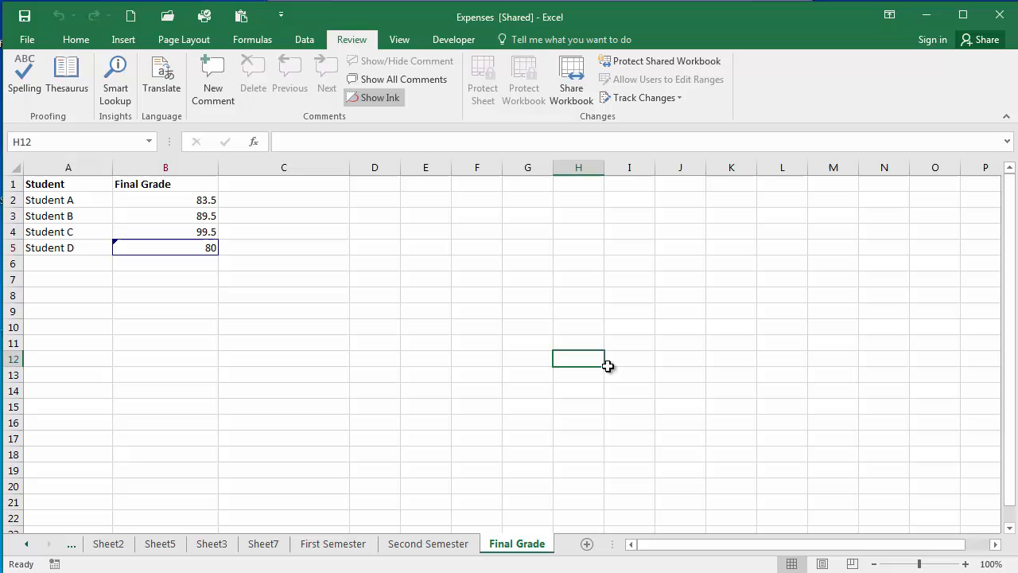